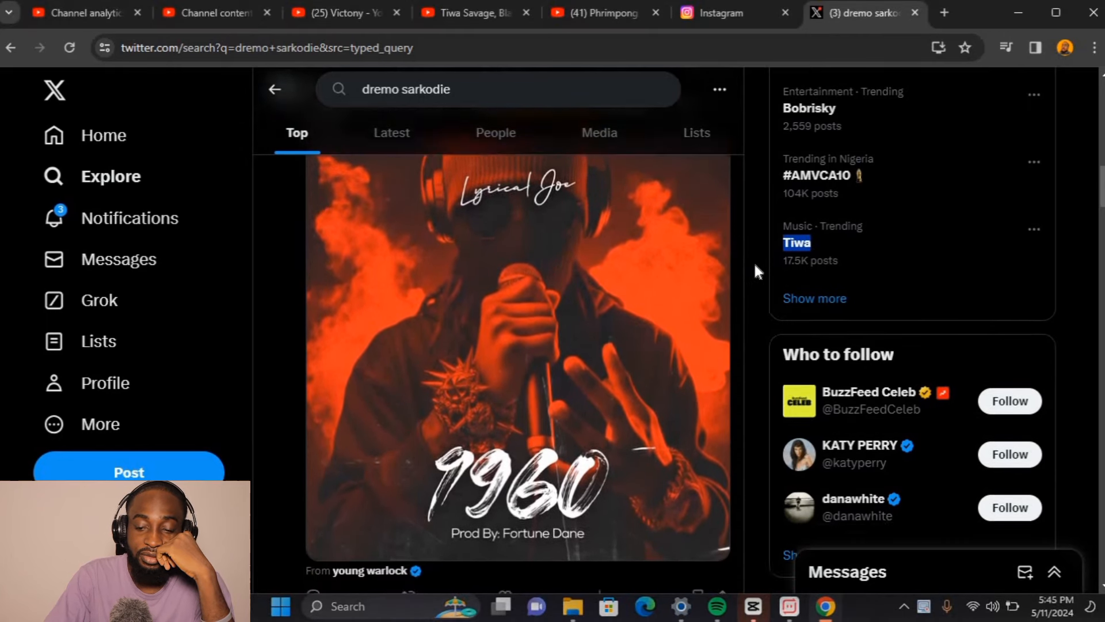
Scroll the dremo sarkodie search results, briefly leaving and returning to the results tab.
scroll(down, 3)
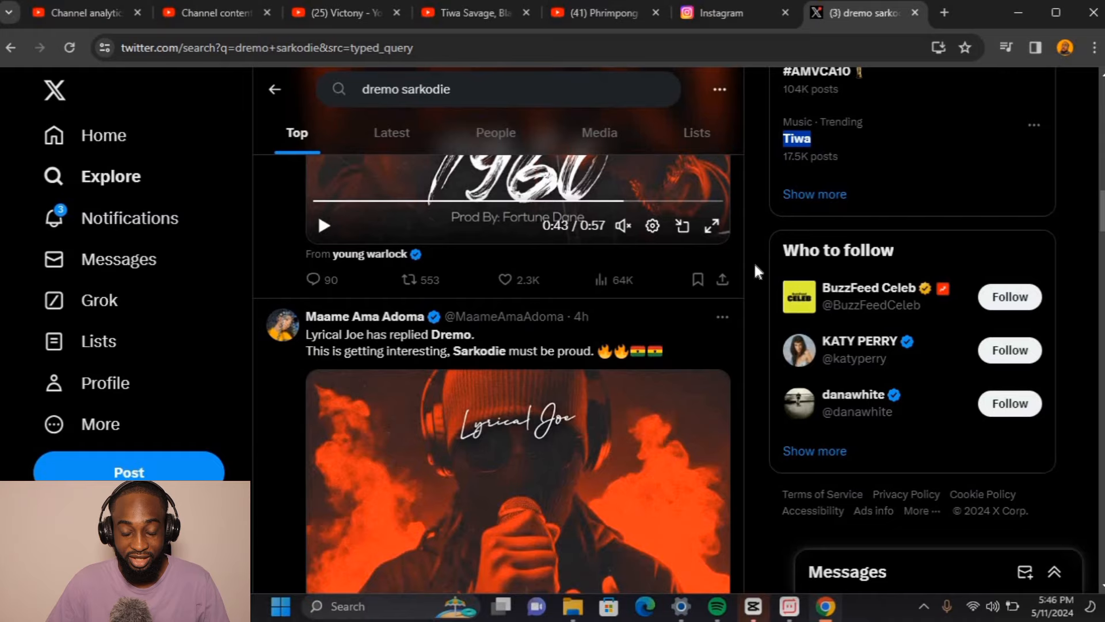
scroll(down, 3)
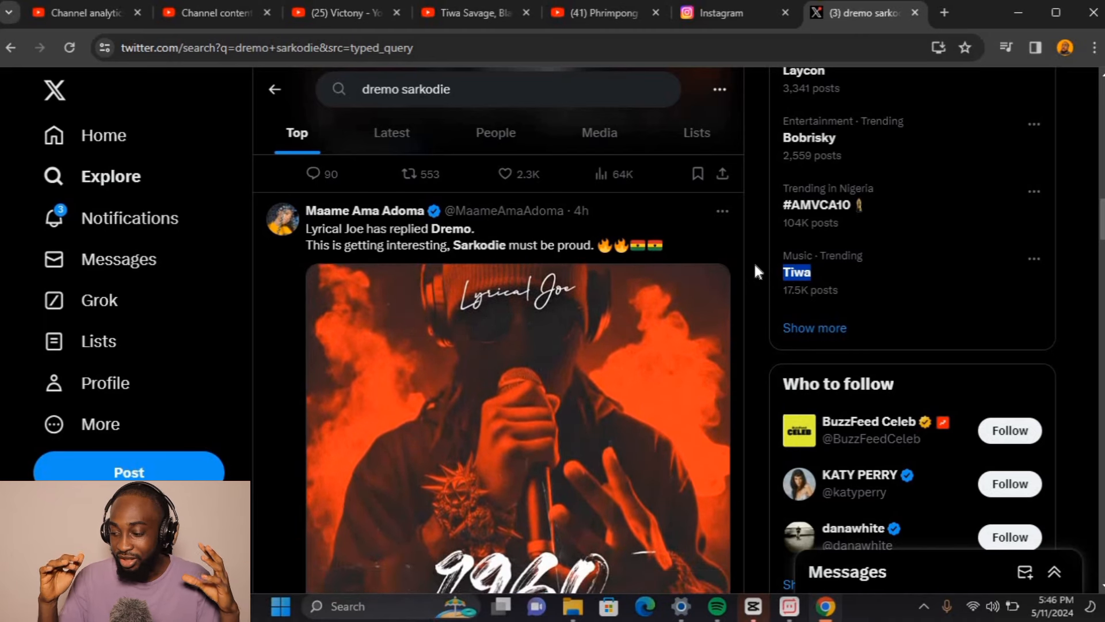
scroll(down, 3)
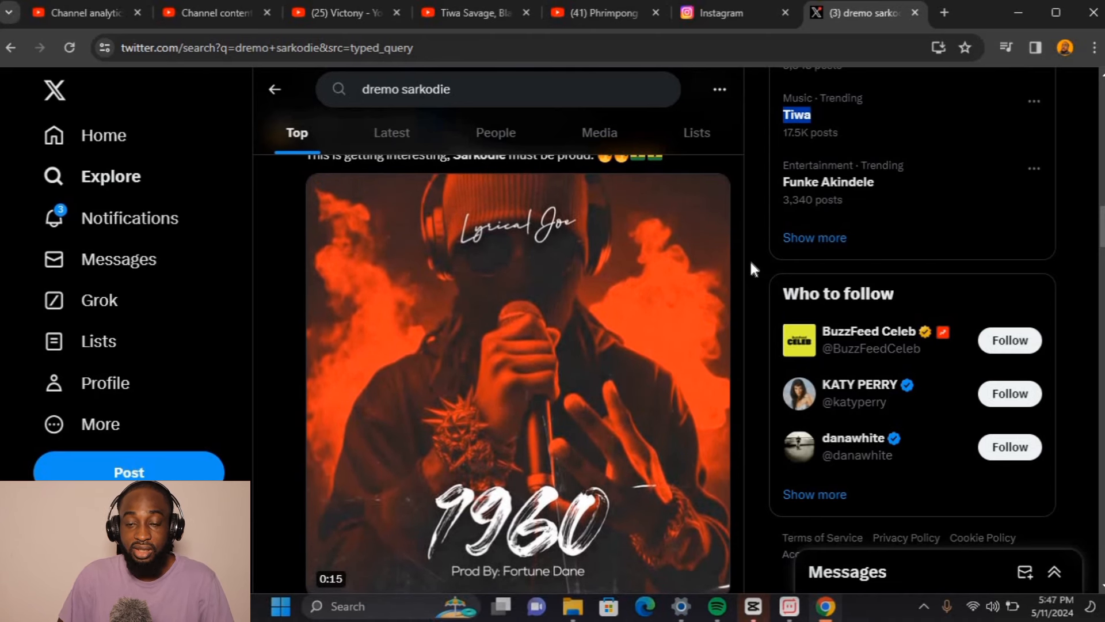
mouse_move(595, 12)
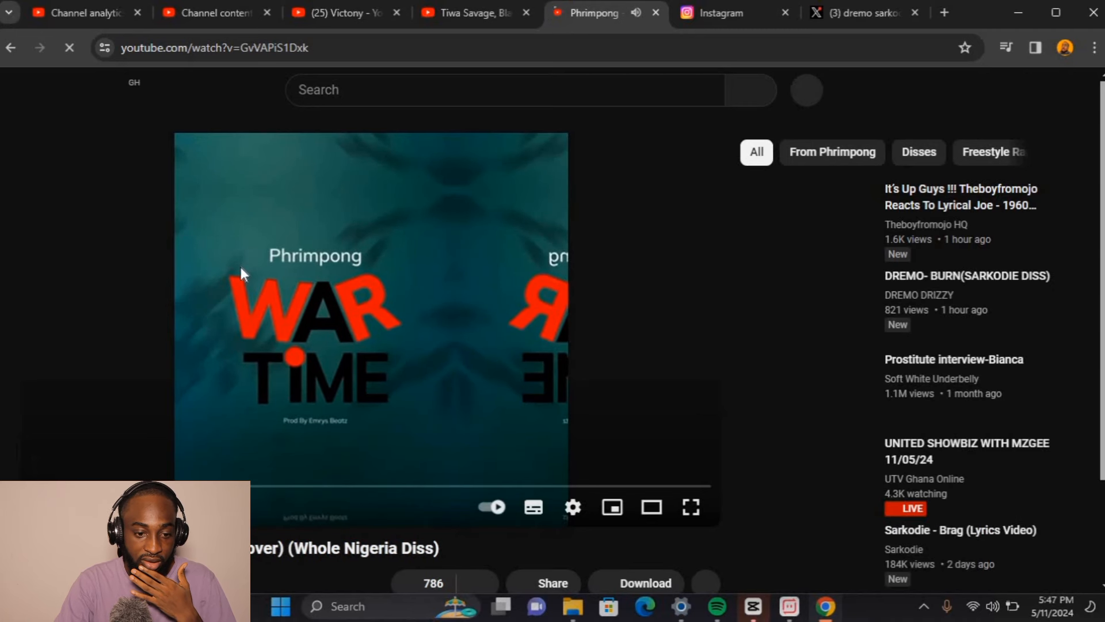
mouse_move(215, 13)
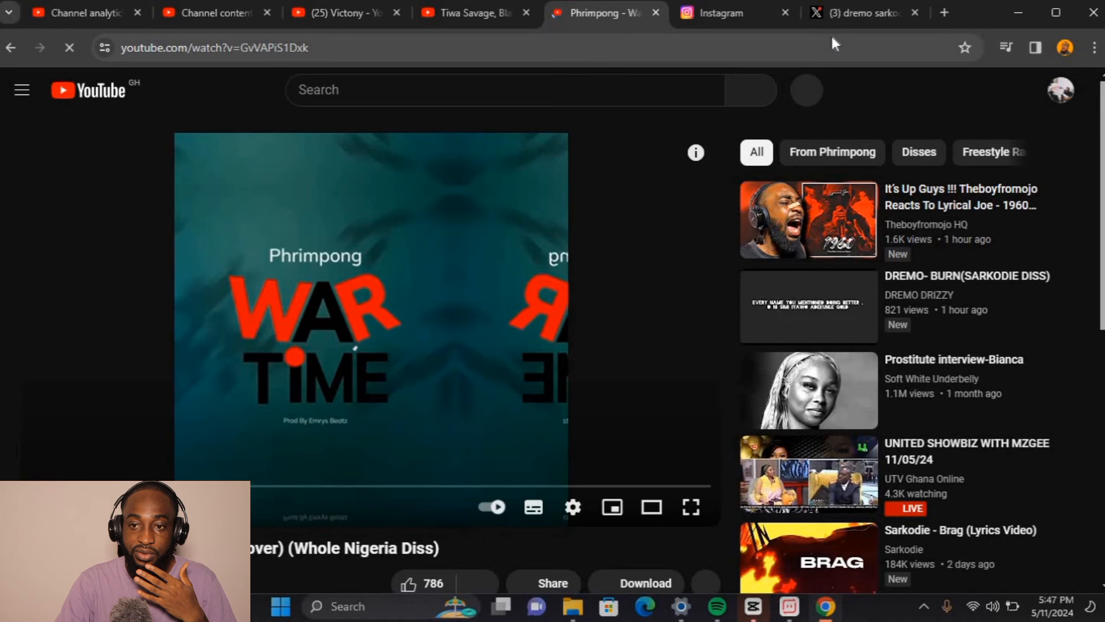
click(860, 13)
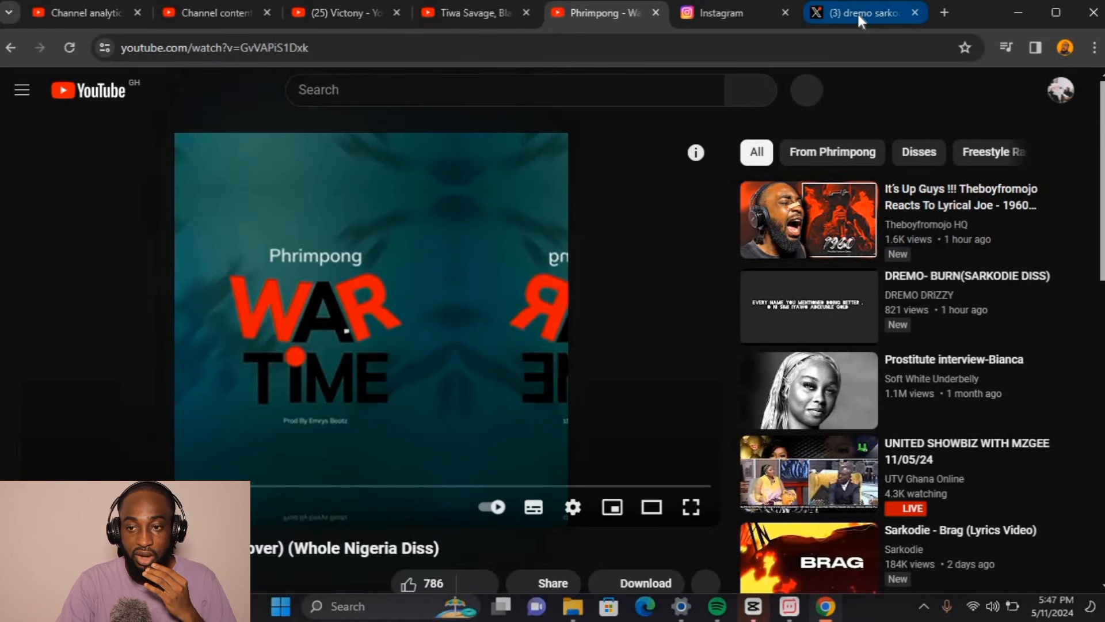
click(863, 13)
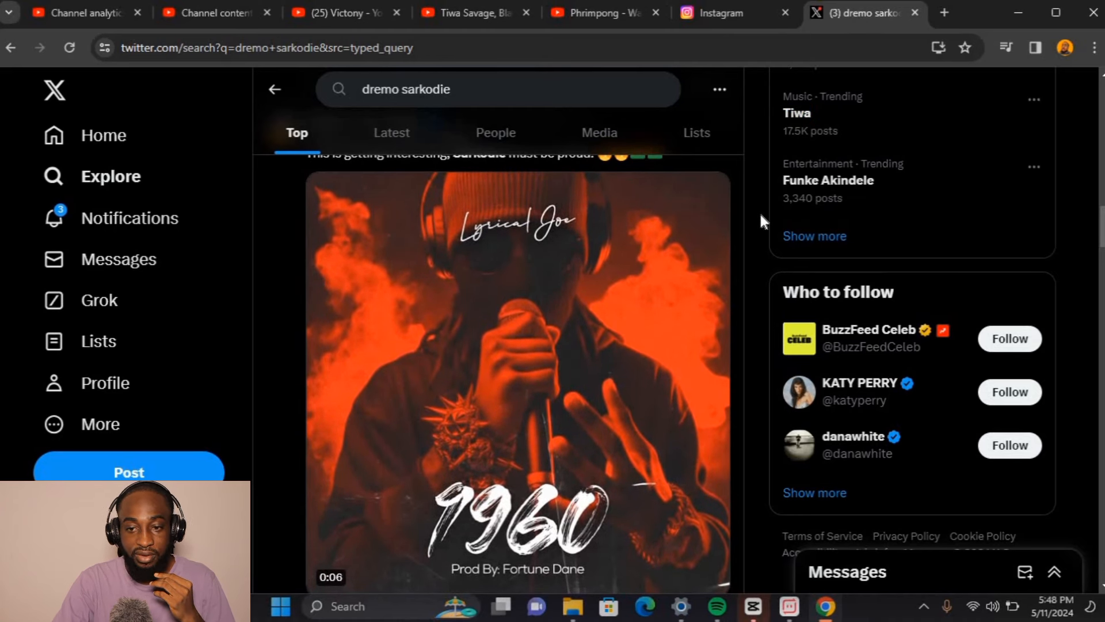
scroll(down, 3)
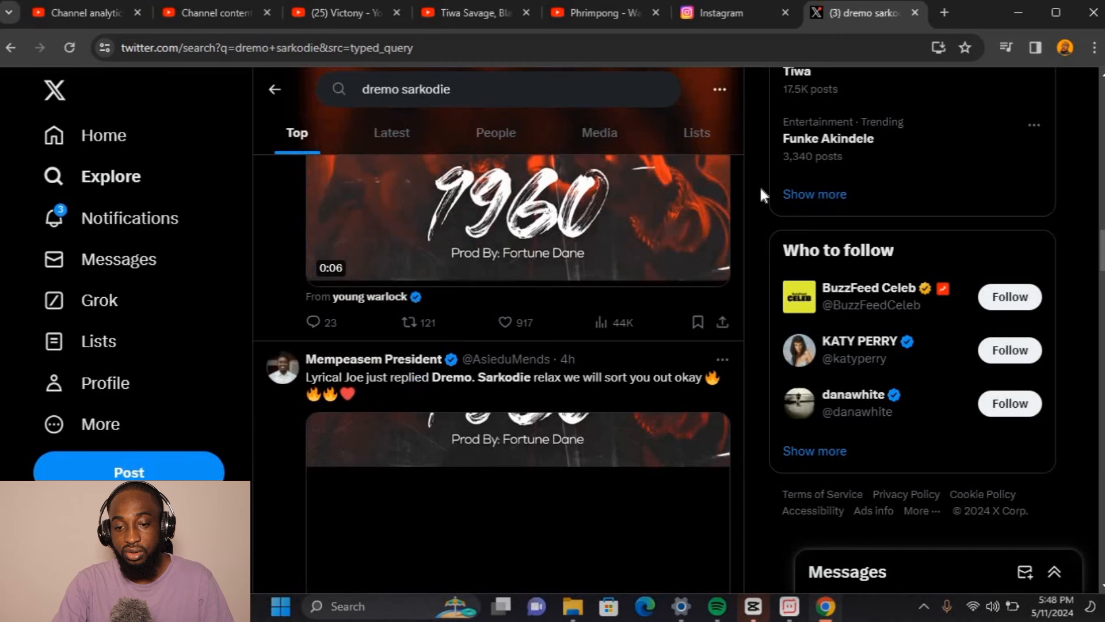
scroll(down, 3)
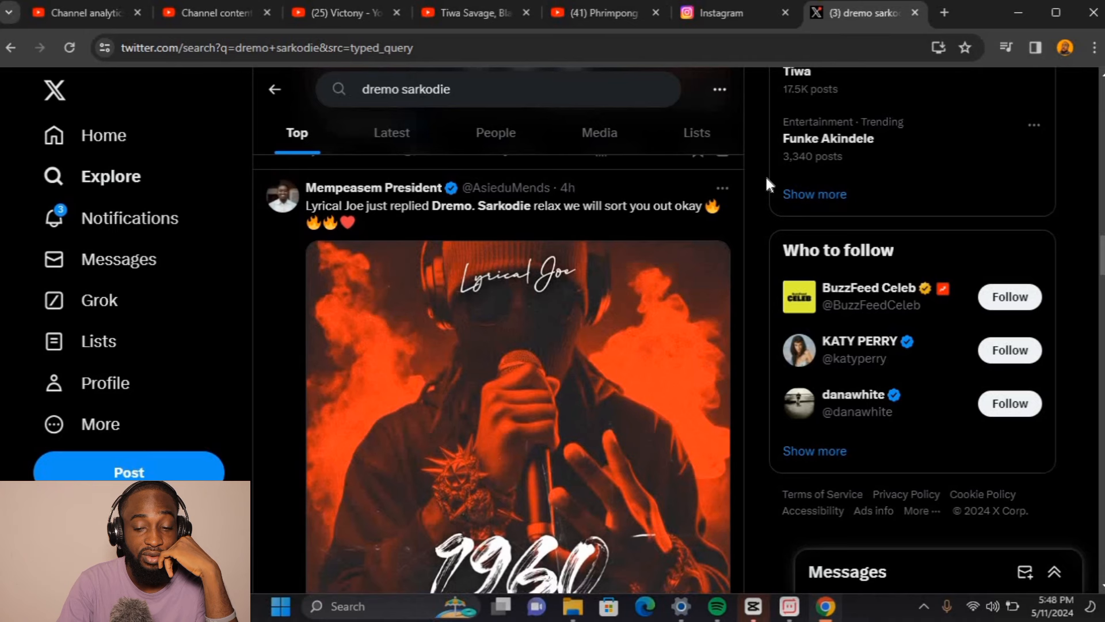
scroll(down, 3)
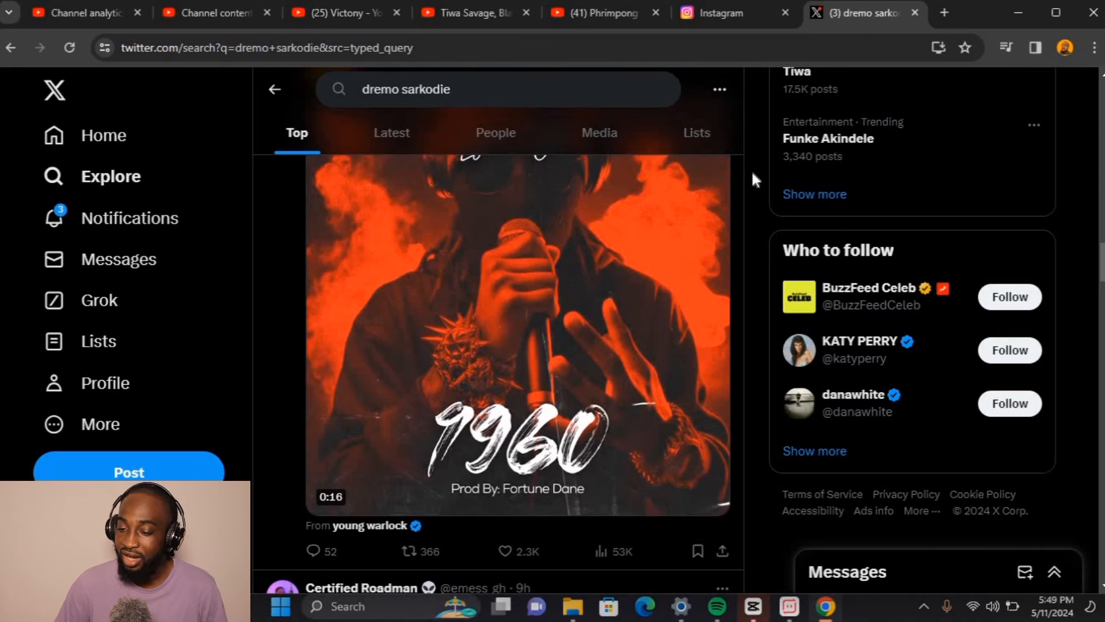
scroll(down, 3)
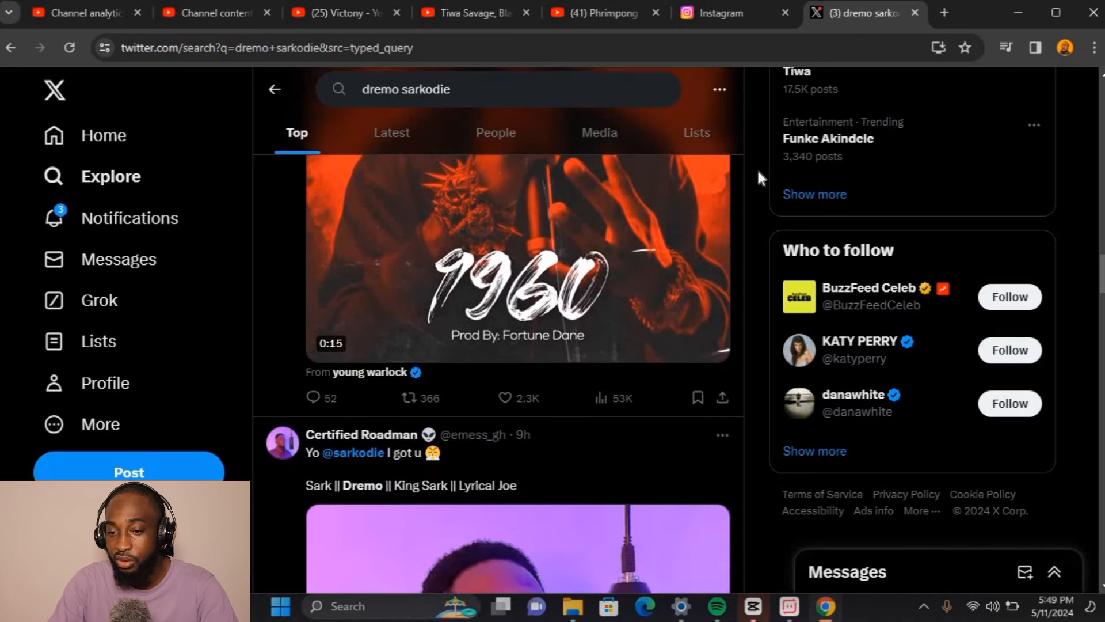
scroll(down, 3)
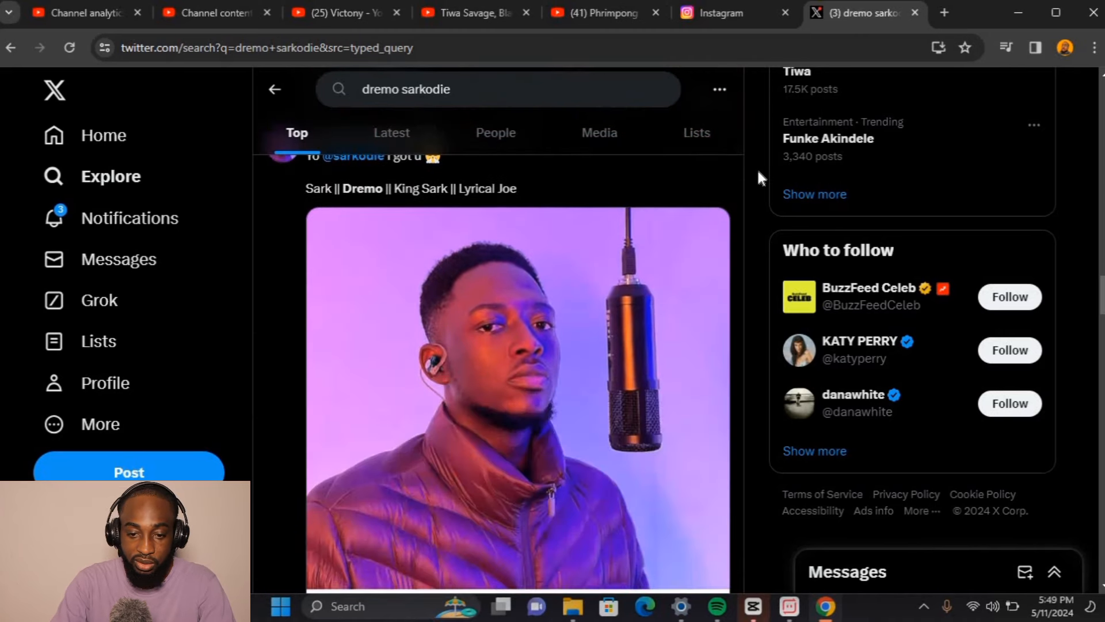
scroll(down, 3)
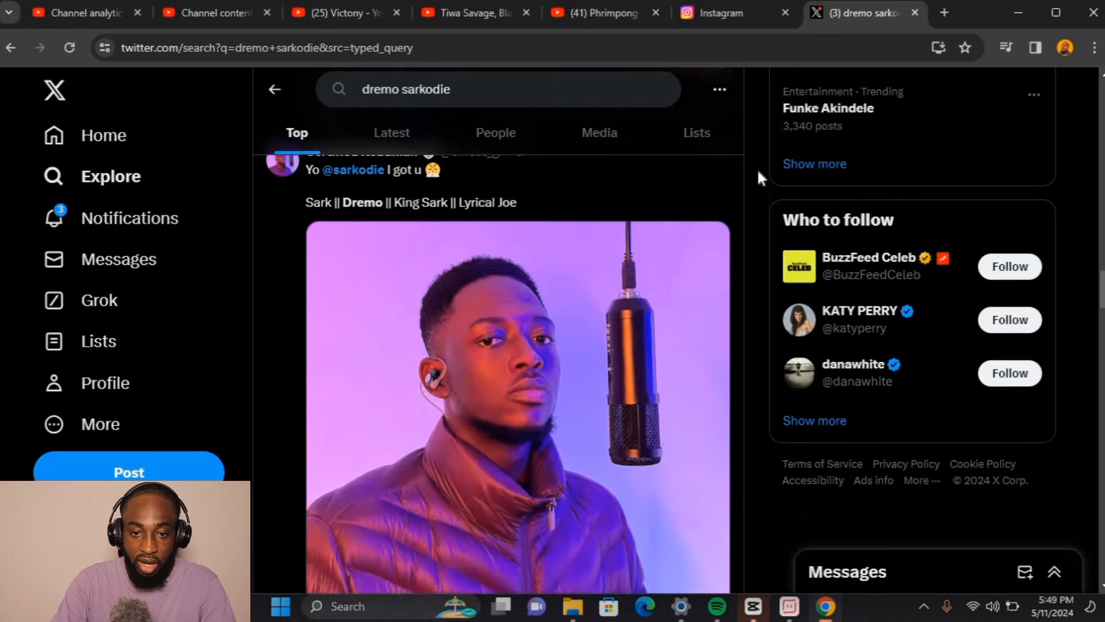
scroll(down, 3)
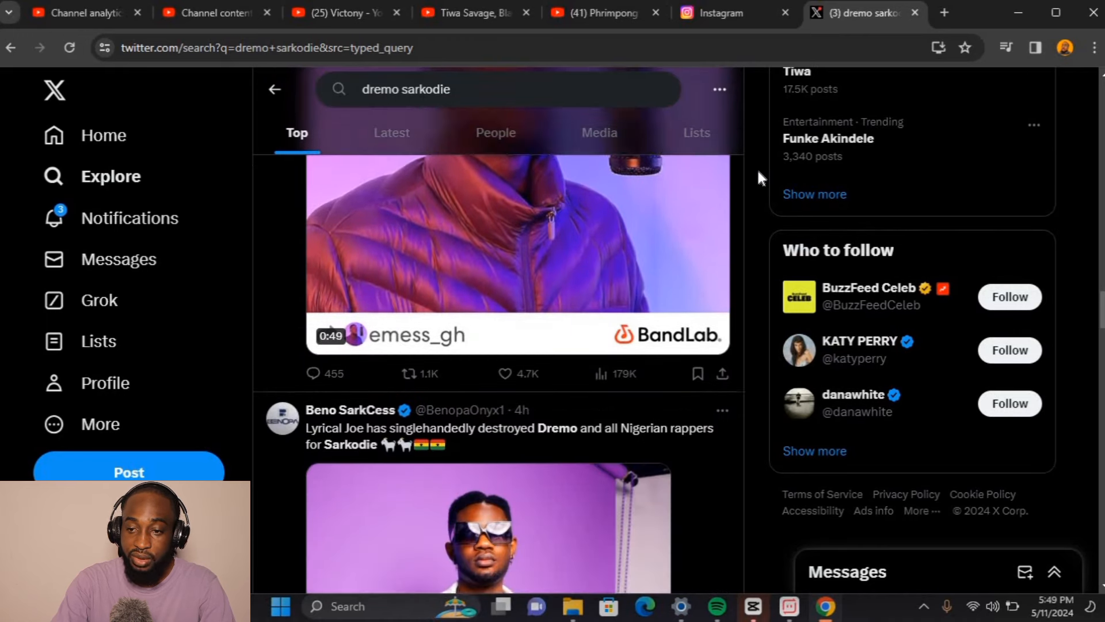
scroll(down, 3)
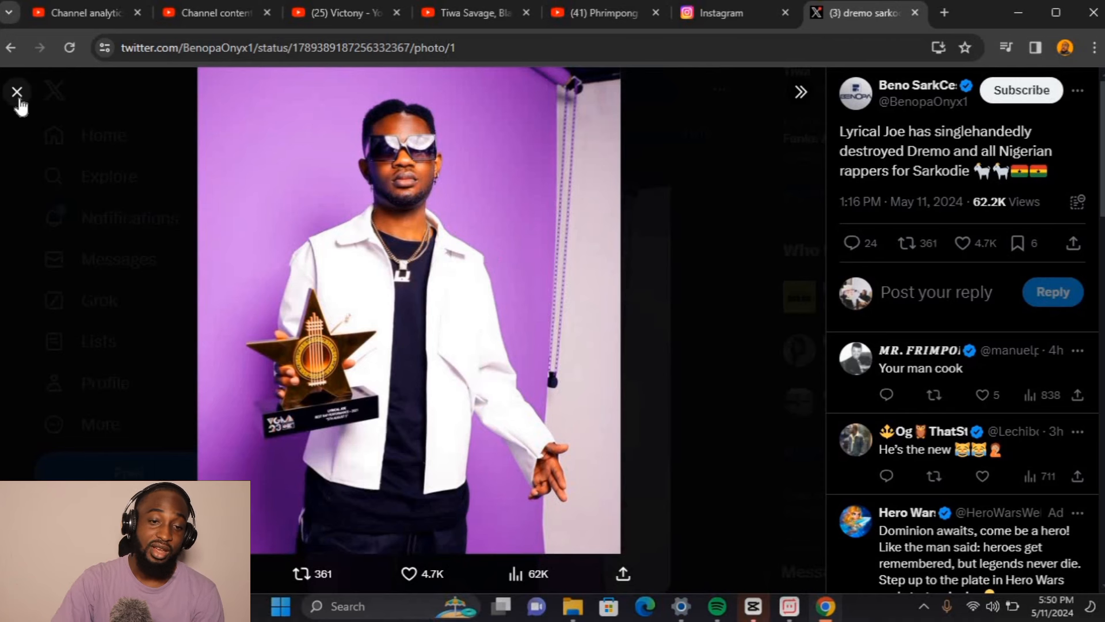
click(17, 92)
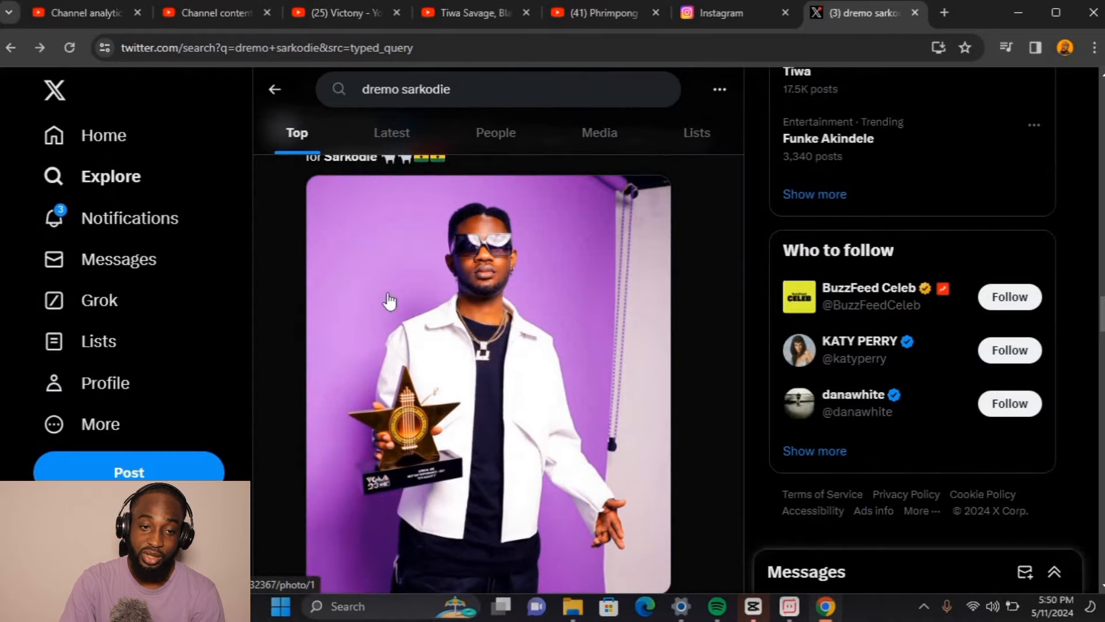
scroll(down, 3)
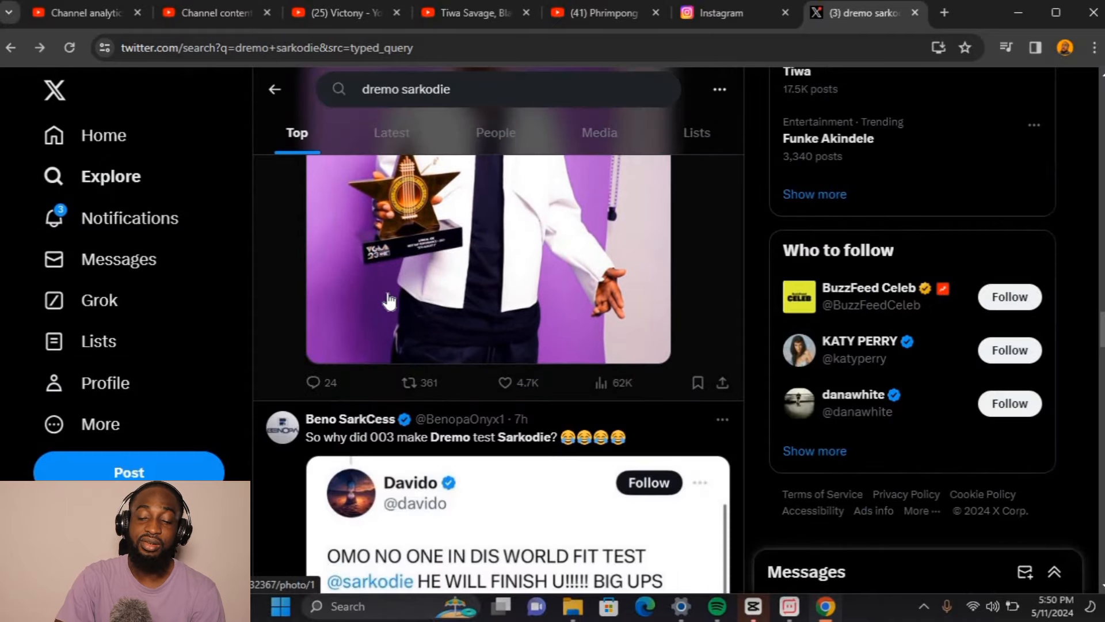
scroll(down, 3)
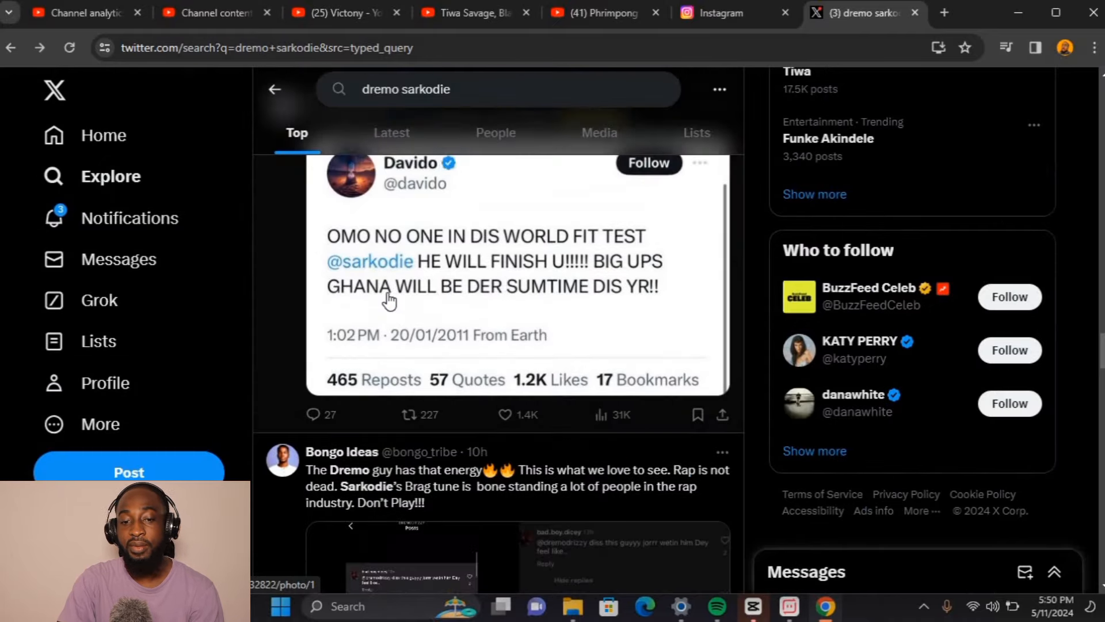
scroll(up, 3)
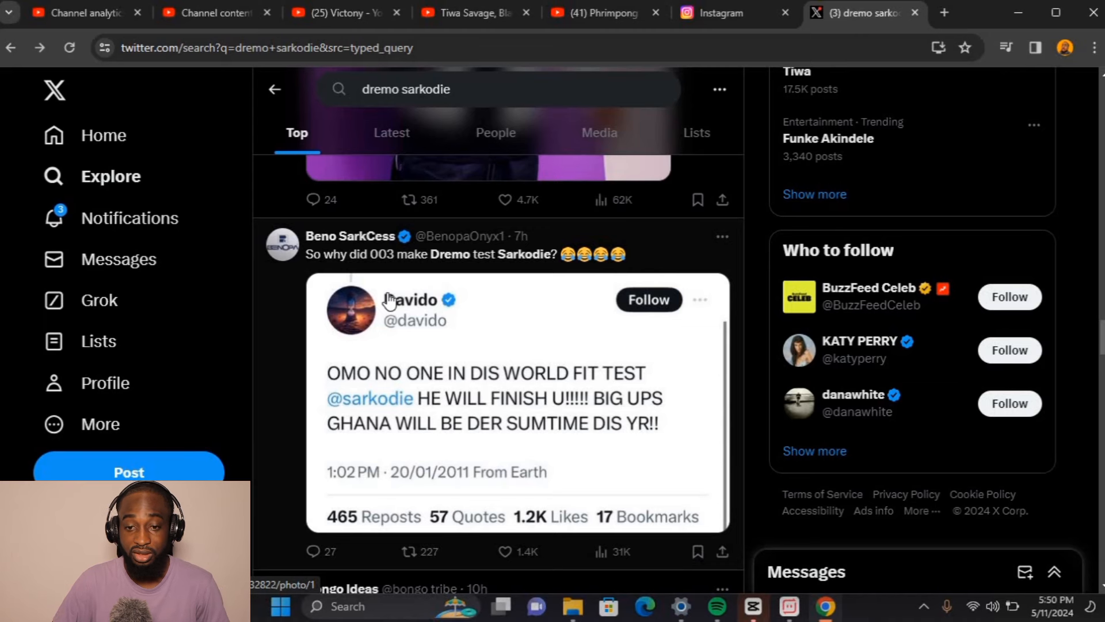
scroll(down, 3)
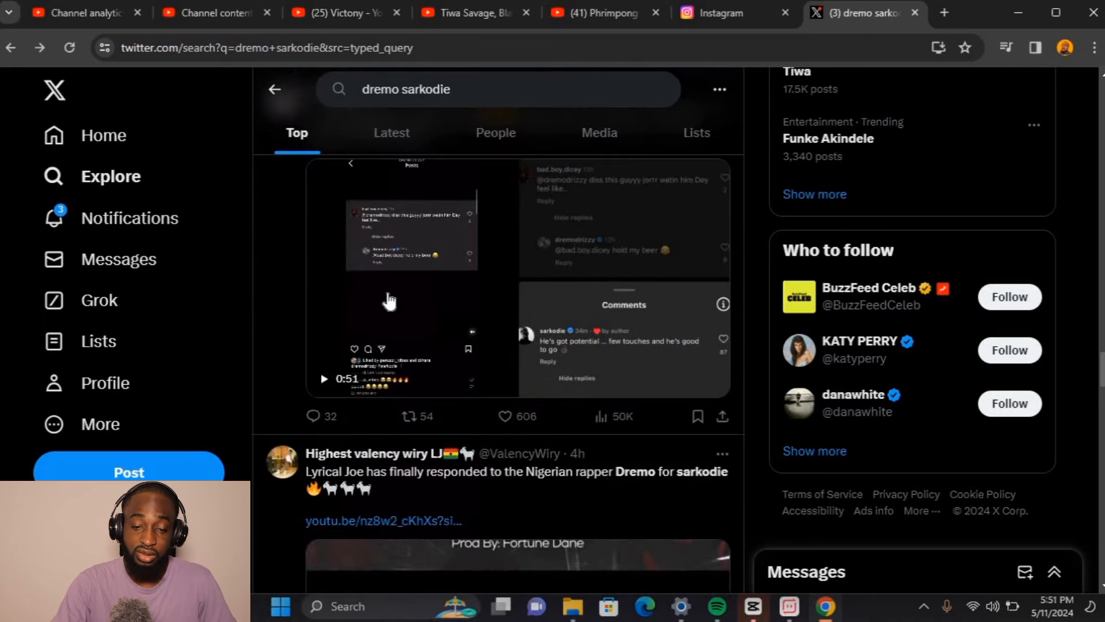
scroll(down, 3)
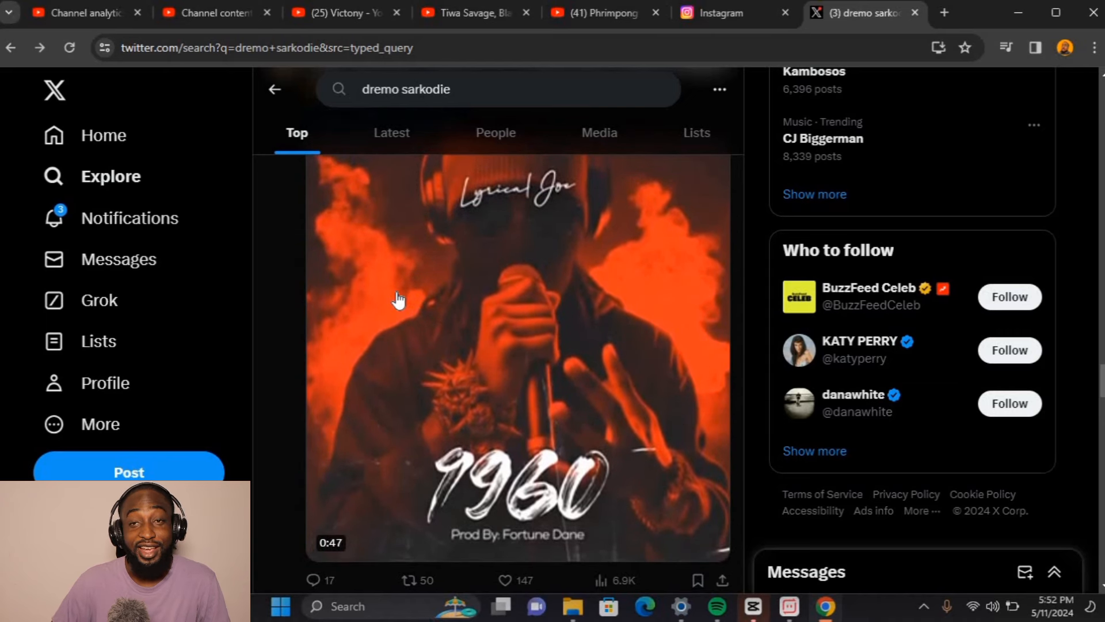
Scroll a bit further, then switch to the YouTube tab playing Phrimpong's 'War Time' diss video.
scroll(down, 3)
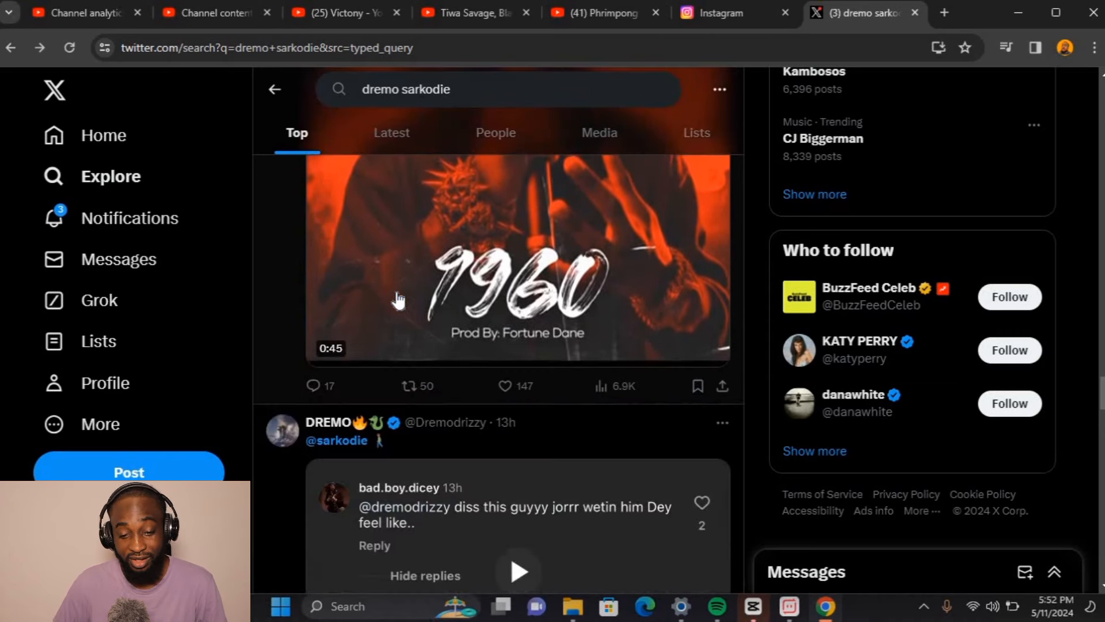
scroll(down, 3)
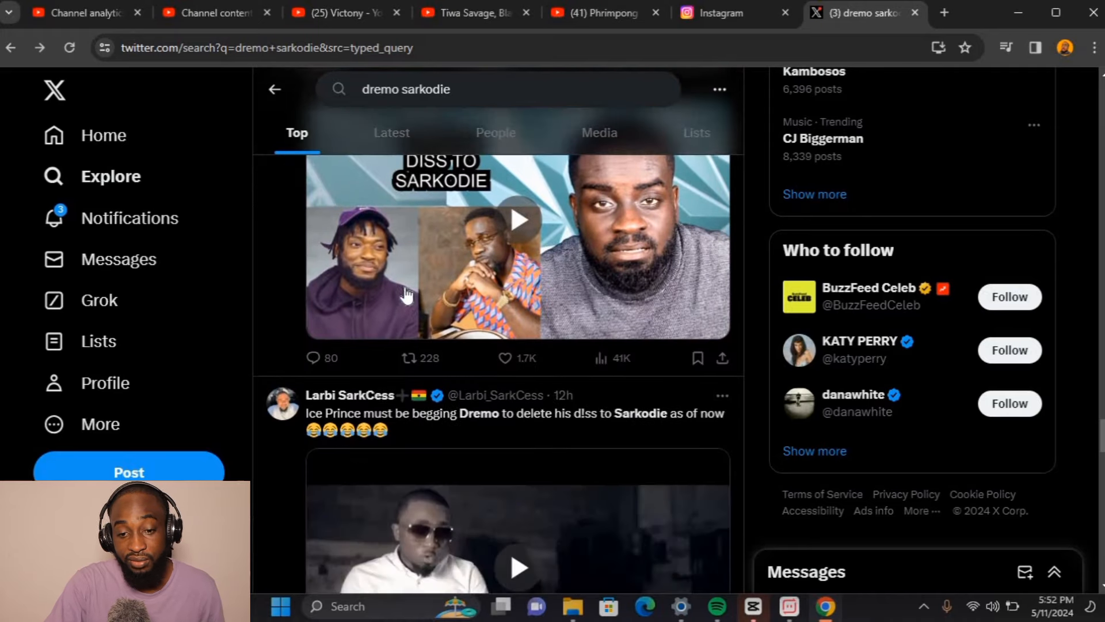
scroll(down, 3)
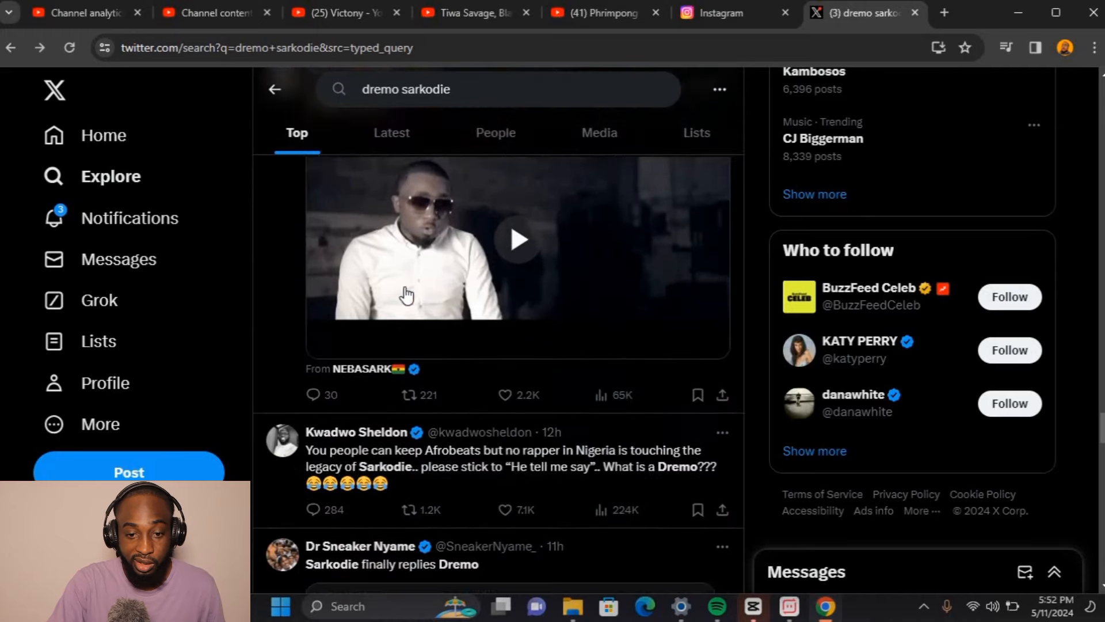
scroll(down, 3)
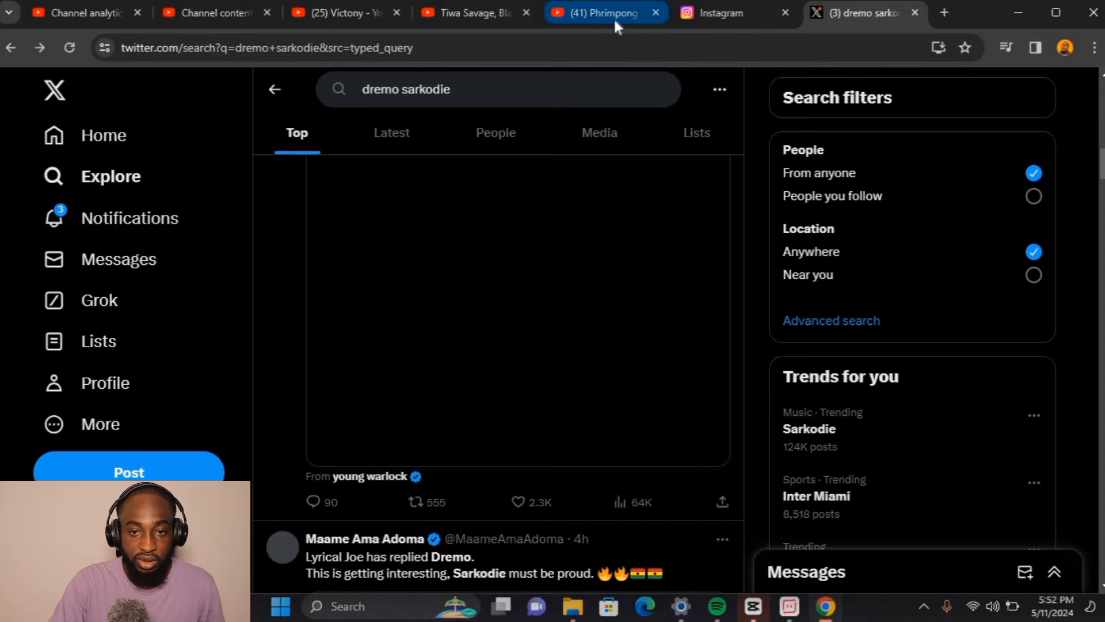
click(602, 12)
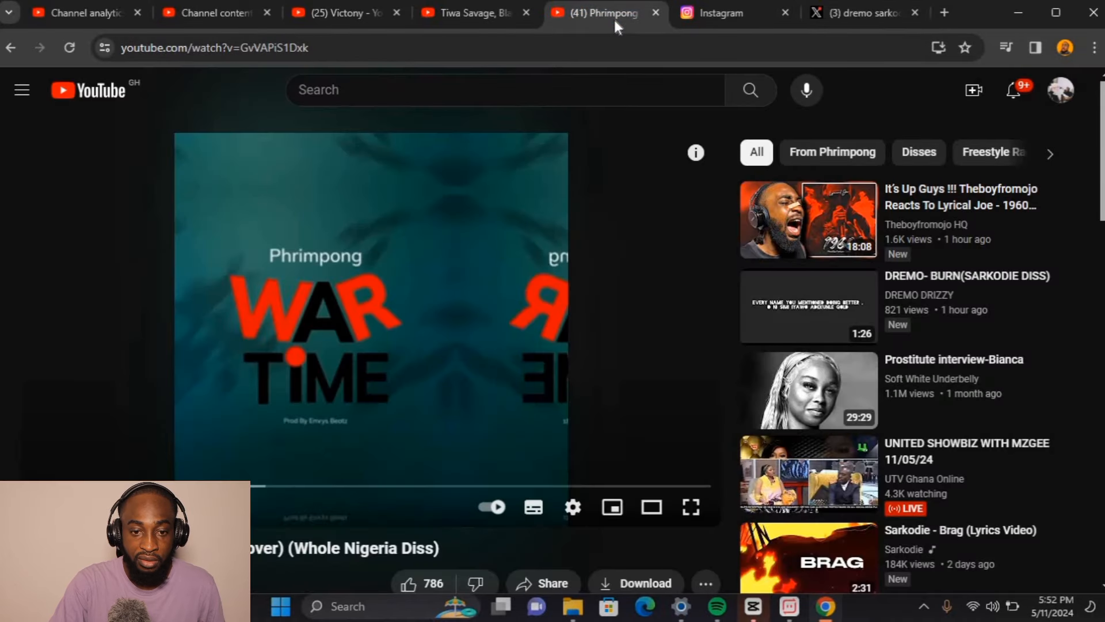